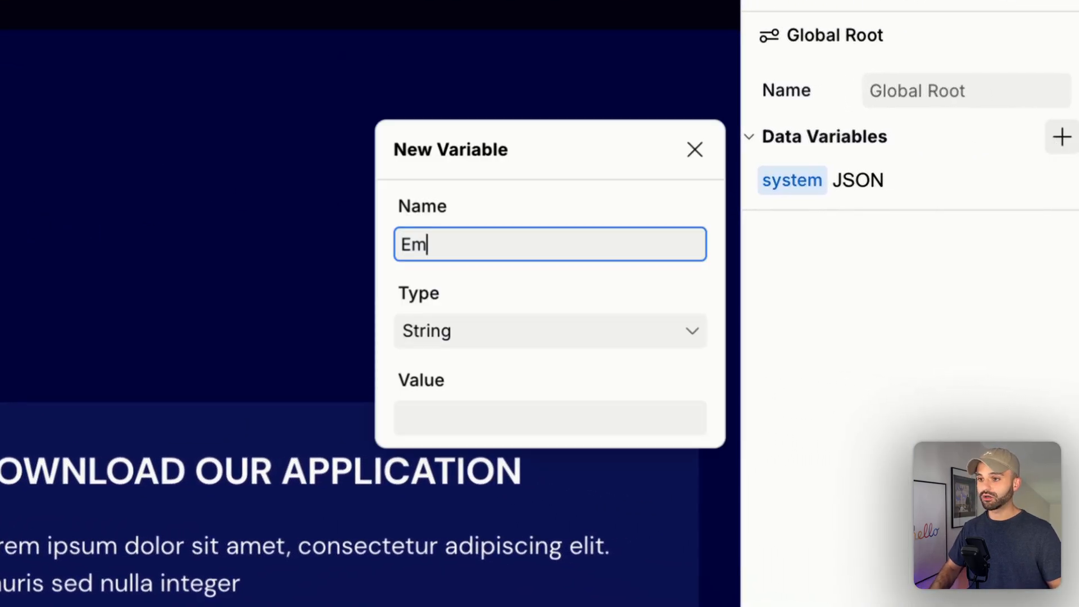
left_click(550, 417)
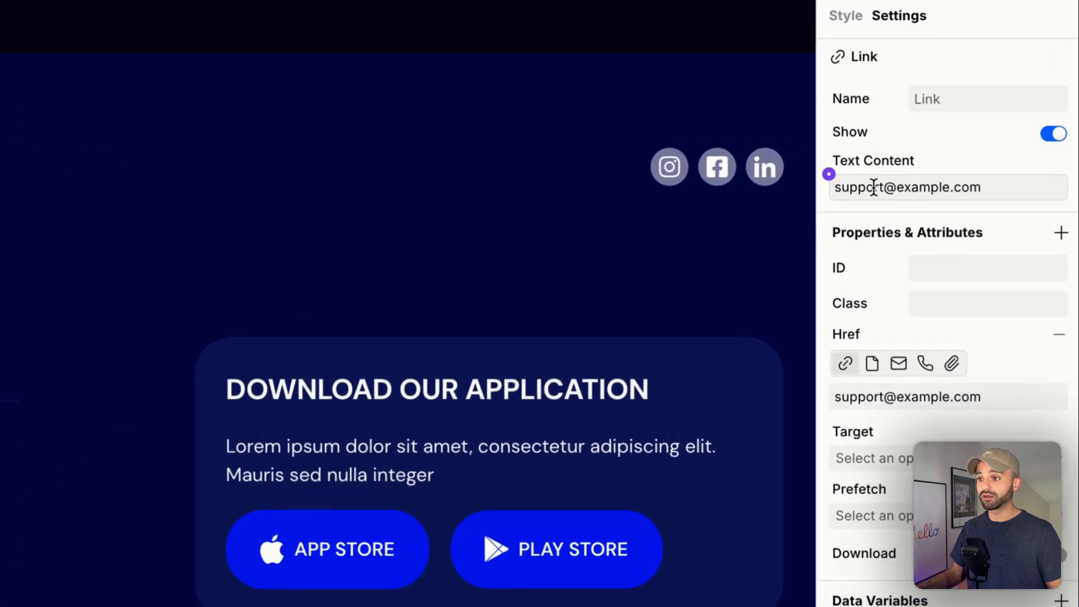
Bind the footer email link's text content to the Email variable.
left_click(828, 174)
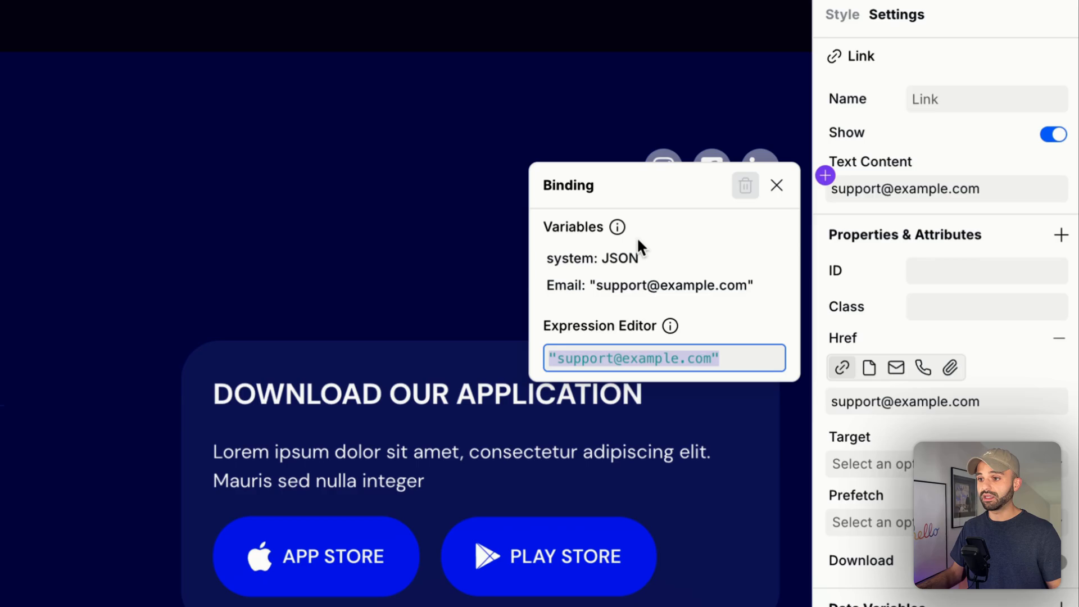
left_click(648, 286)
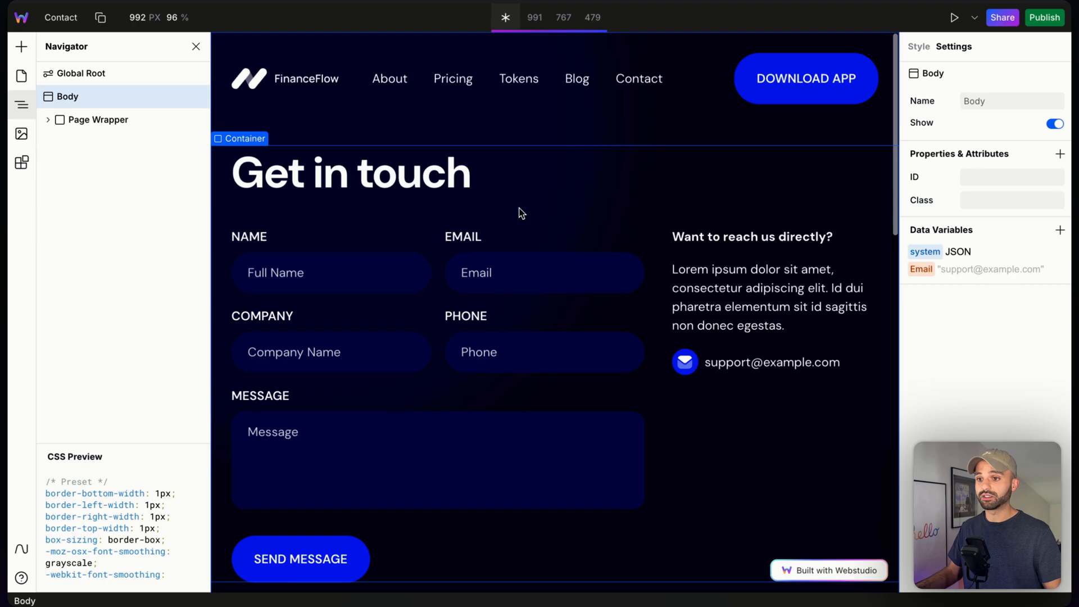
Bind the Contact page's email paragraph text to the Email variable, then select Global Root.
left_click(772, 362)
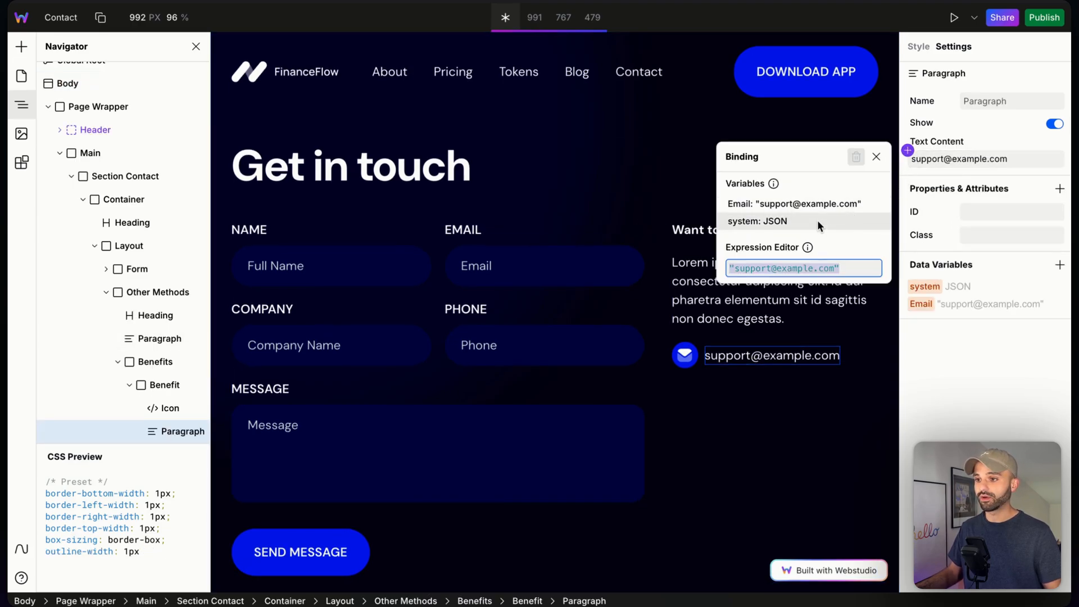
left_click(875, 156)
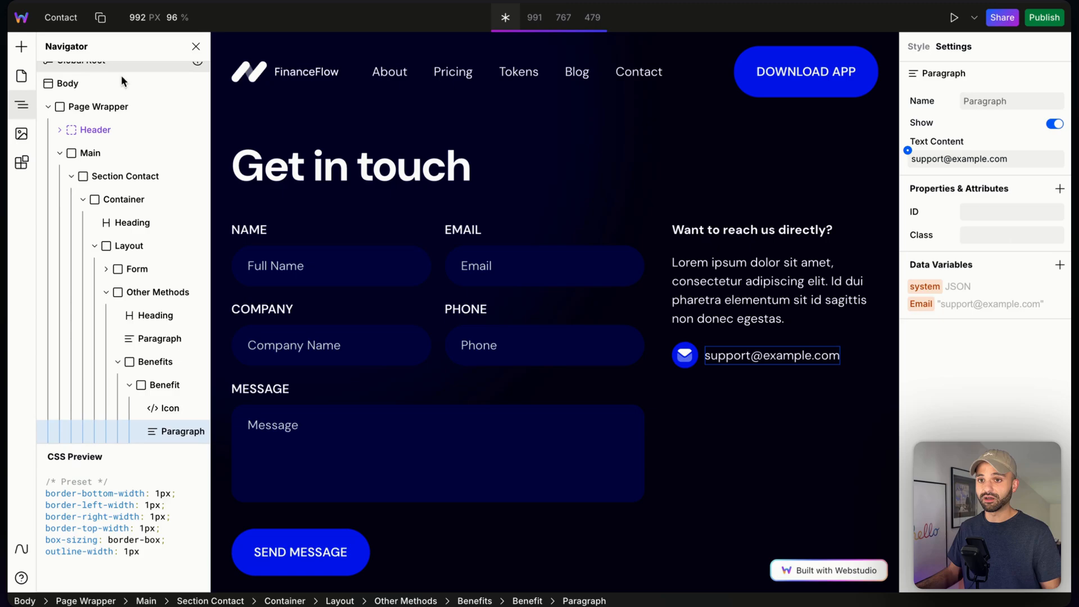
left_click(81, 60)
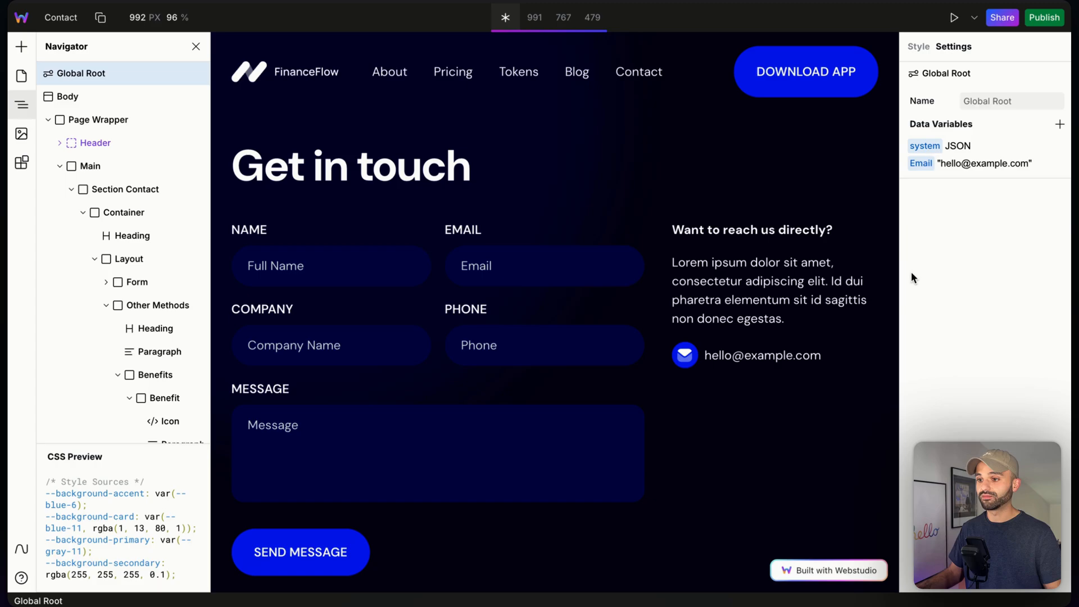
Scroll the Home page structure to reveal the footer's legal links.
scroll("down", 3)
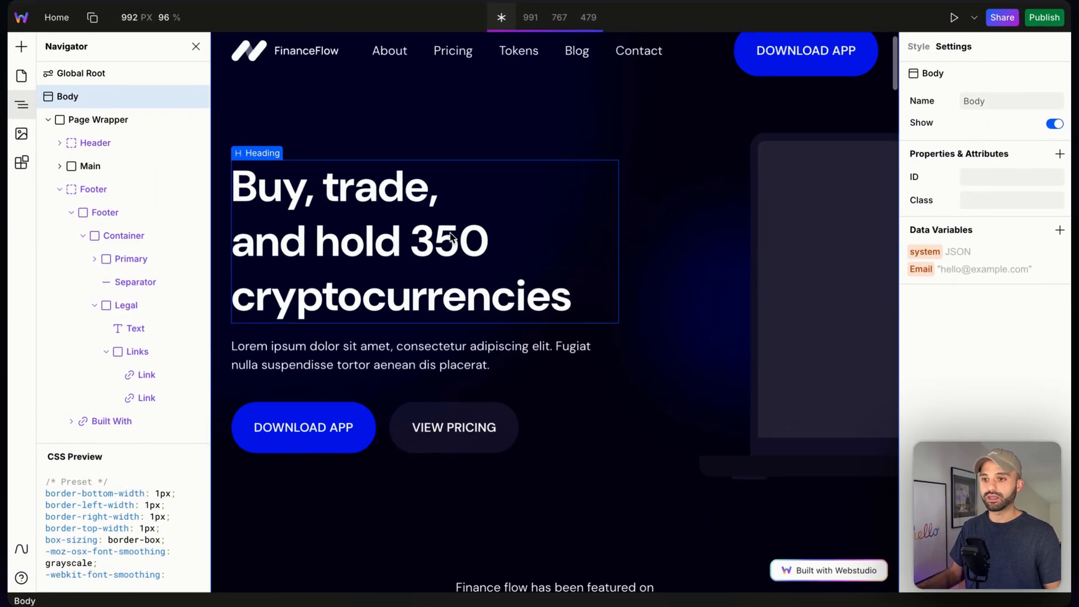
Scroll to the 'Trade 350 cryptocurrencies' heading and select Global Root to show its variables.
scroll("down", 3)
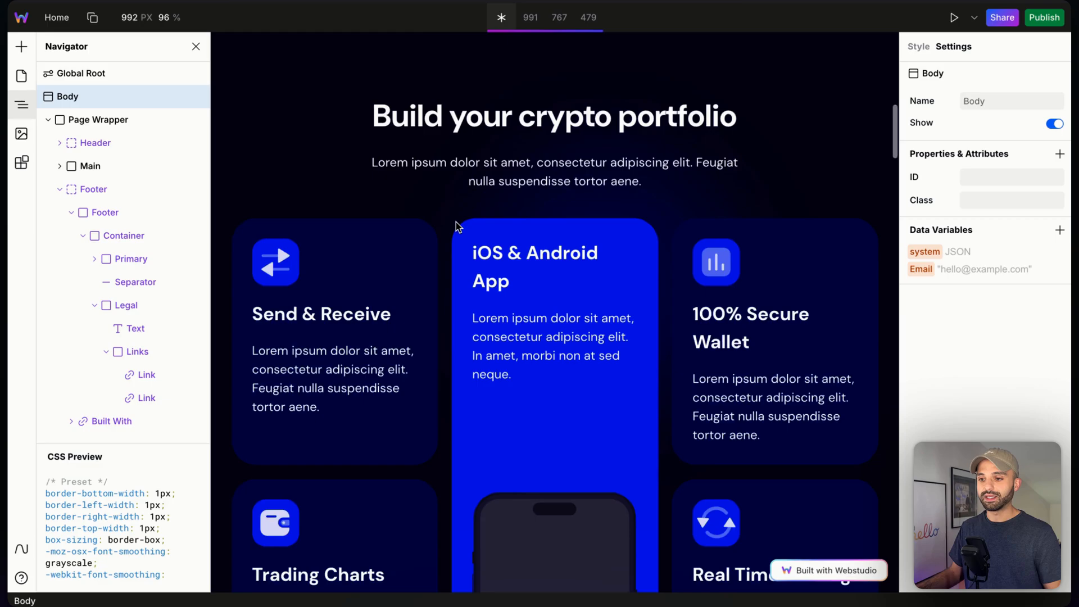
scroll("down", 3)
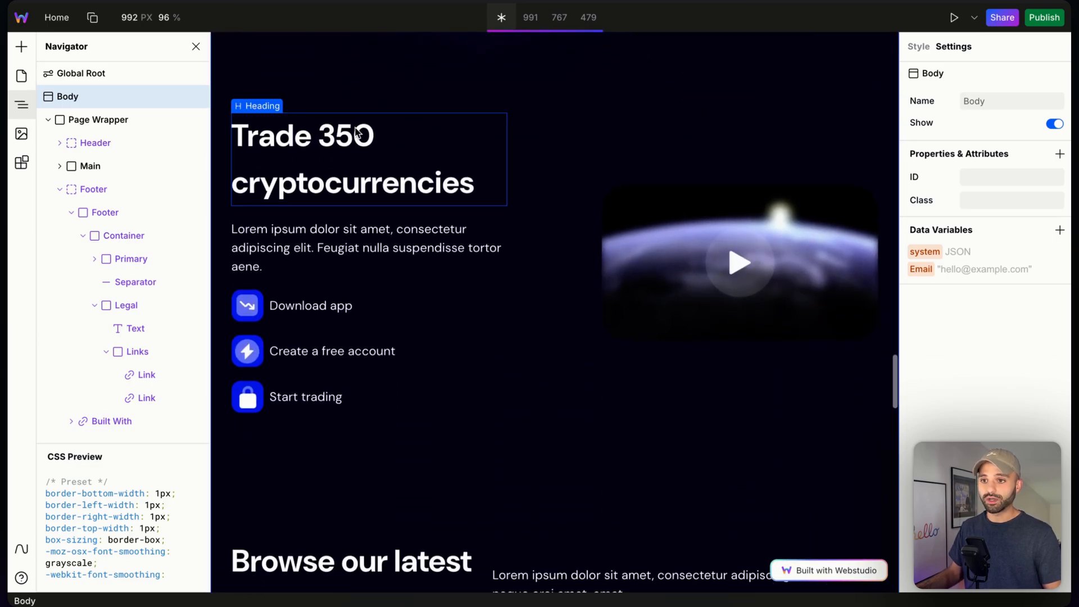
mouse_move(274, 156)
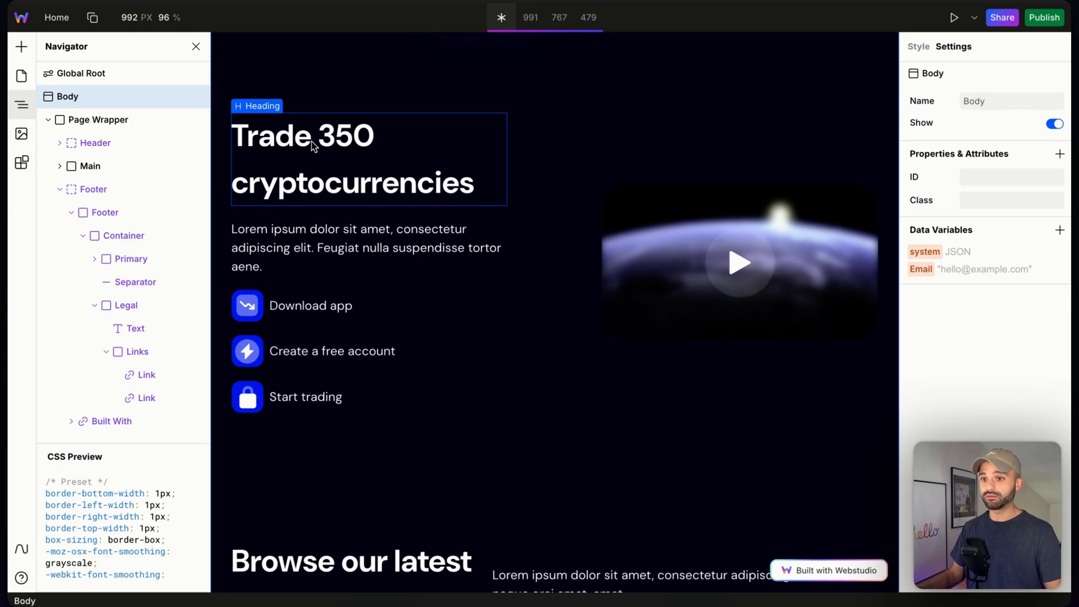
left_click(81, 73)
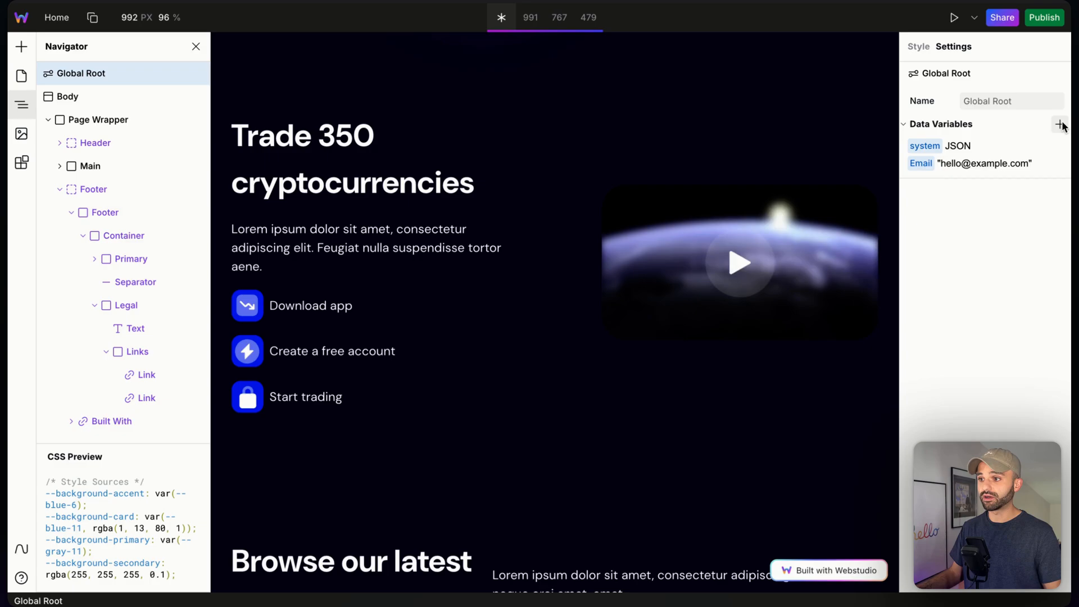
Add a global variable 'Cryptocurrenices Count' with value 350.
left_click(1060, 124)
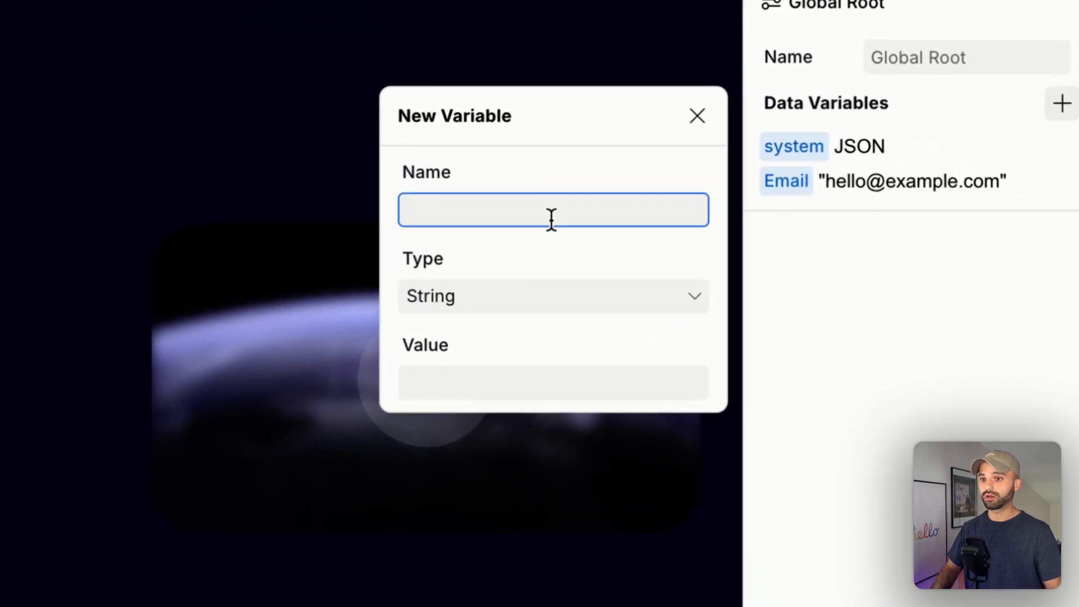
type("Cryptocurrenices Count")
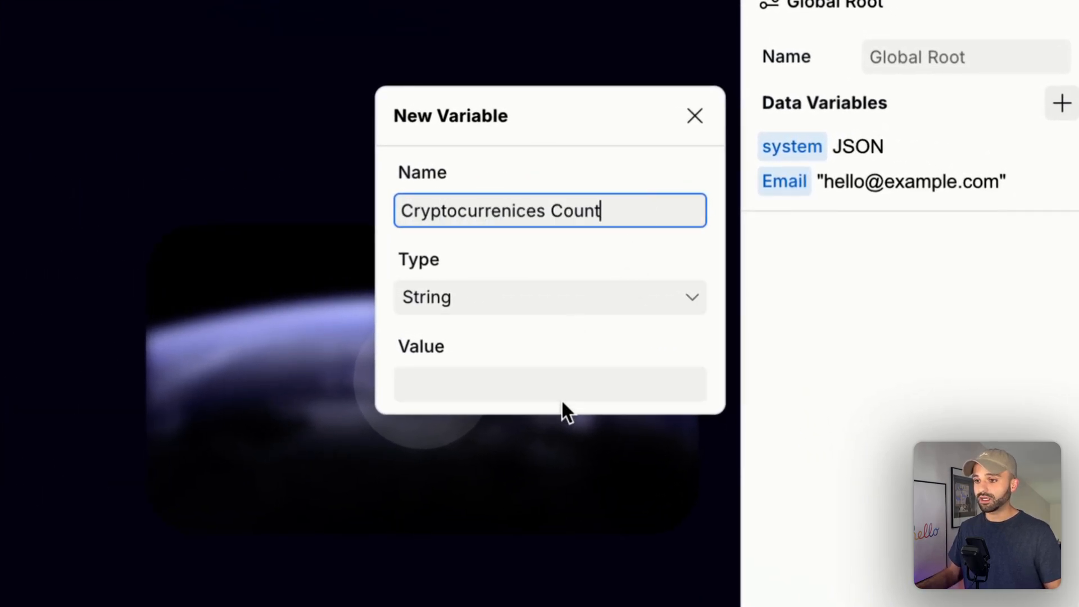
type("350")
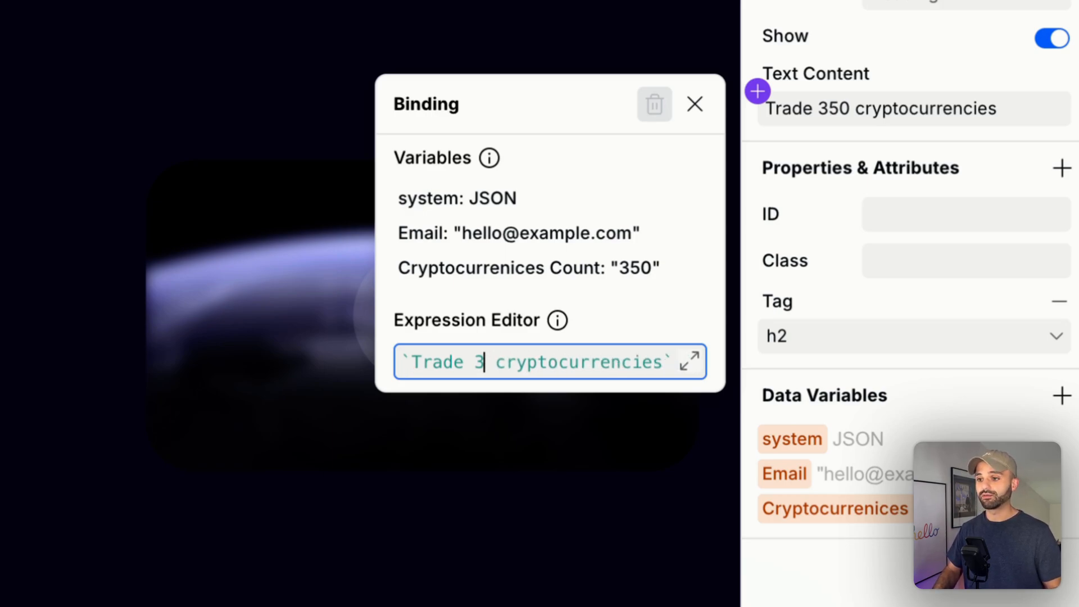
Replace 350 in the Trade heading's expression with ${Cryptocurrenices Count}.
type("${")
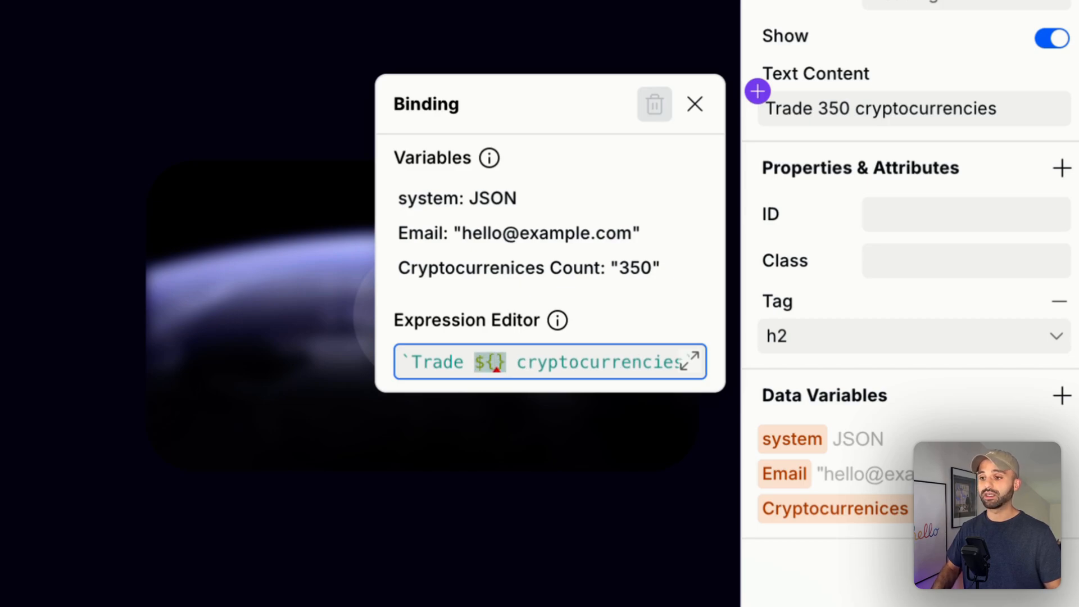
type("cry")
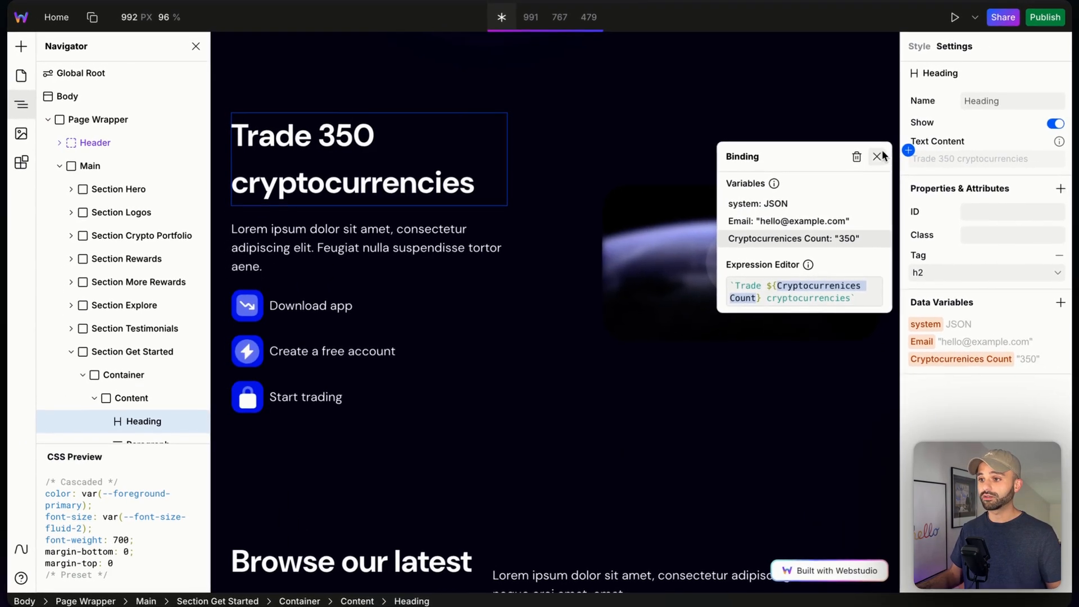
left_click(877, 156)
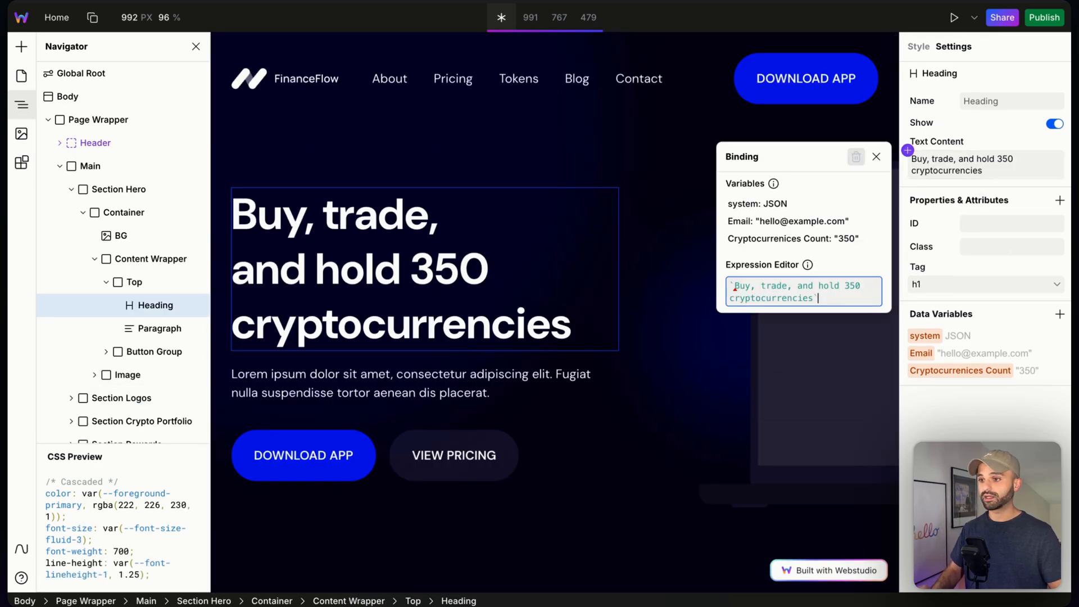
Bind the hero heading to ${Cryptocurrenices Count}, set the count to 678, and preview it.
type("$")
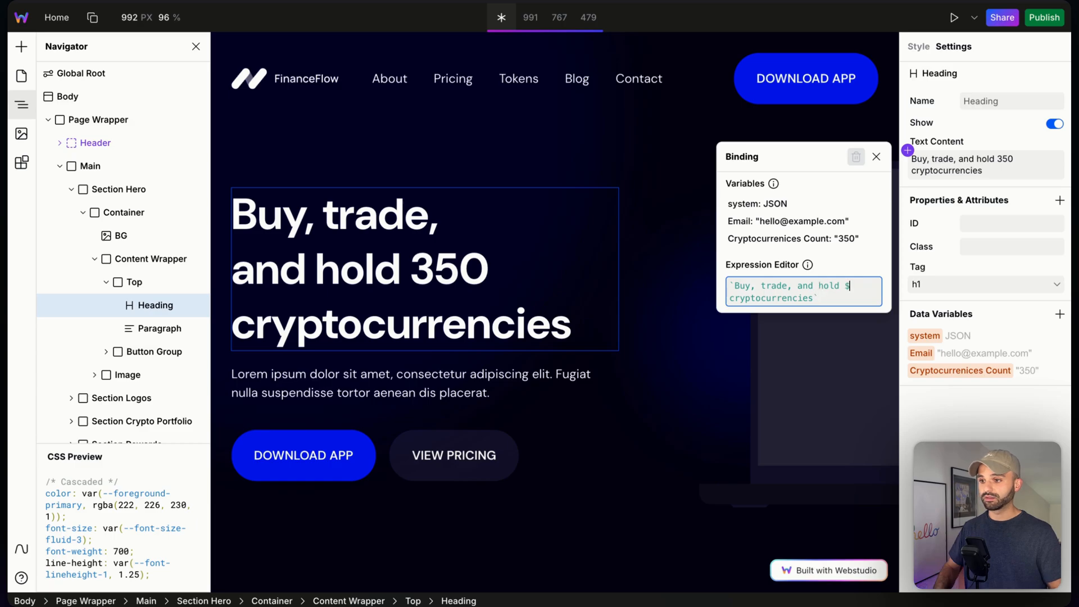
type("Cryptocurrenices Count")
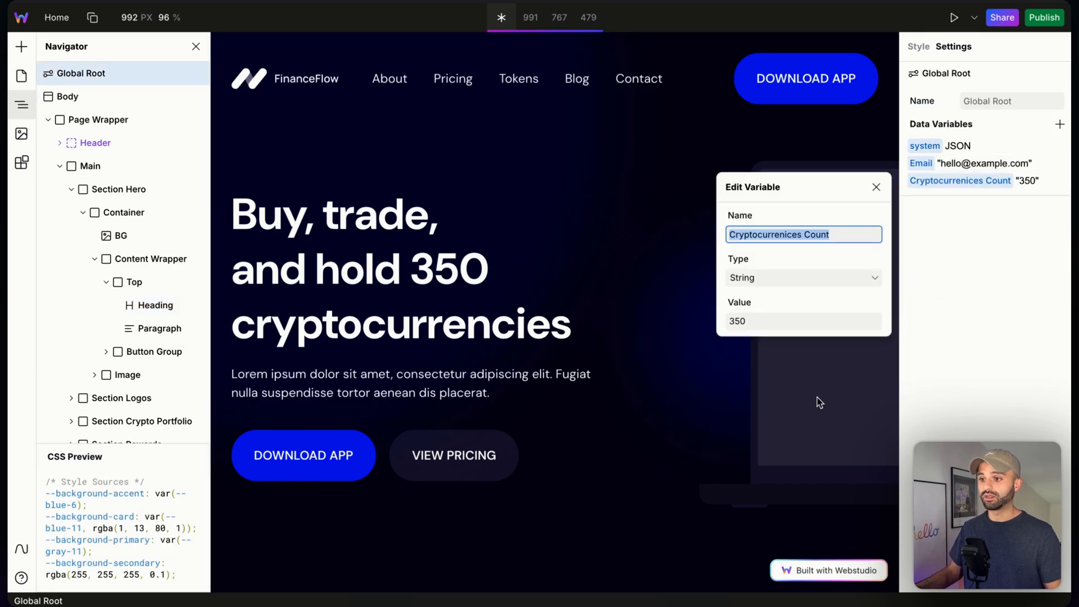
type("67")
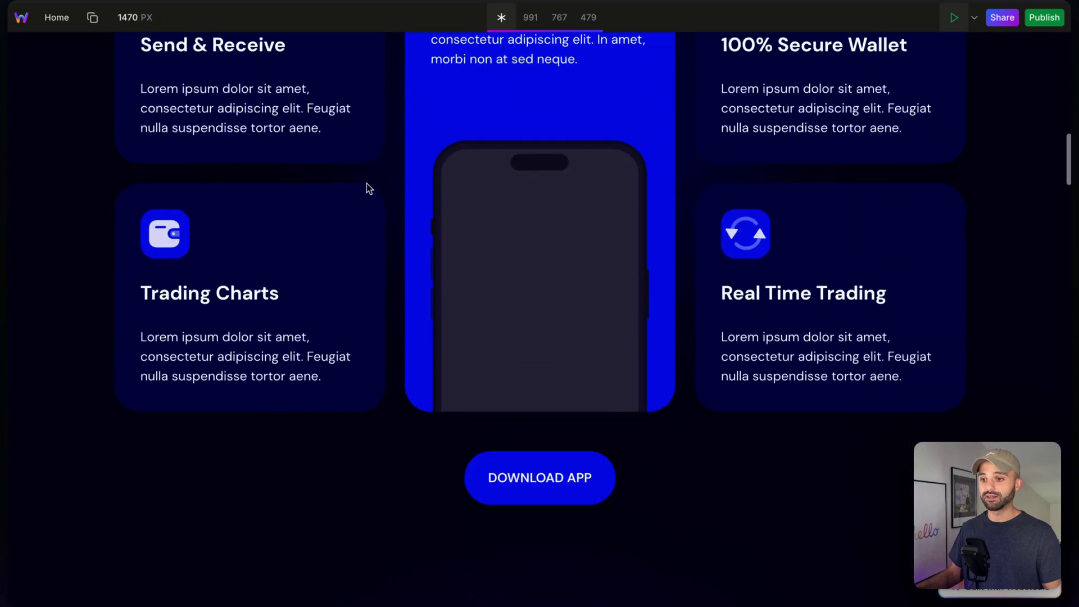
scroll("up", 3)
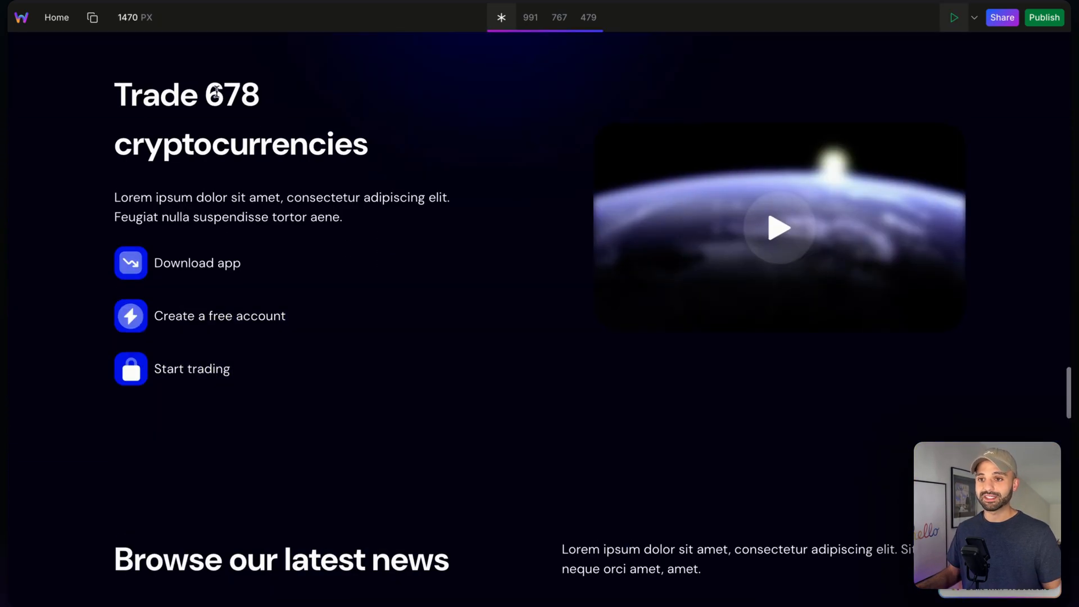